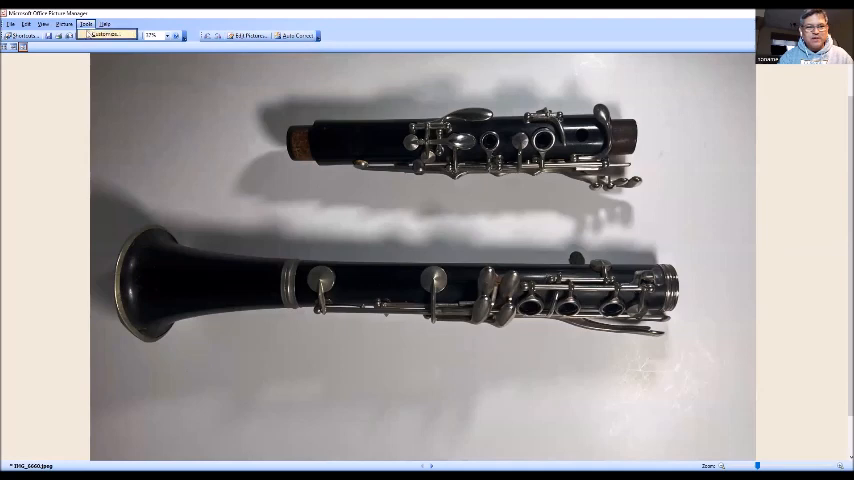
Bring up Brightness and Contrast from the Picture menu for the two-piece clarinet photo.
{"action": "left_click", "coordinate": [64, 24]}
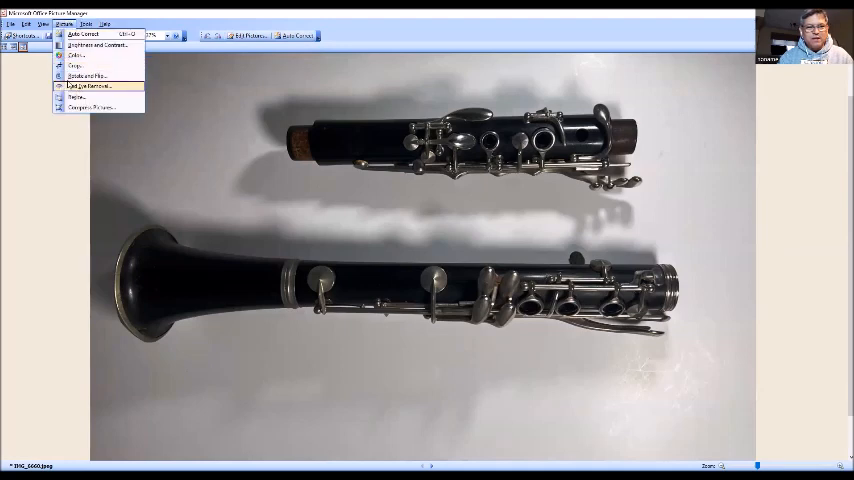
{"action": "left_click", "coordinate": [93, 44]}
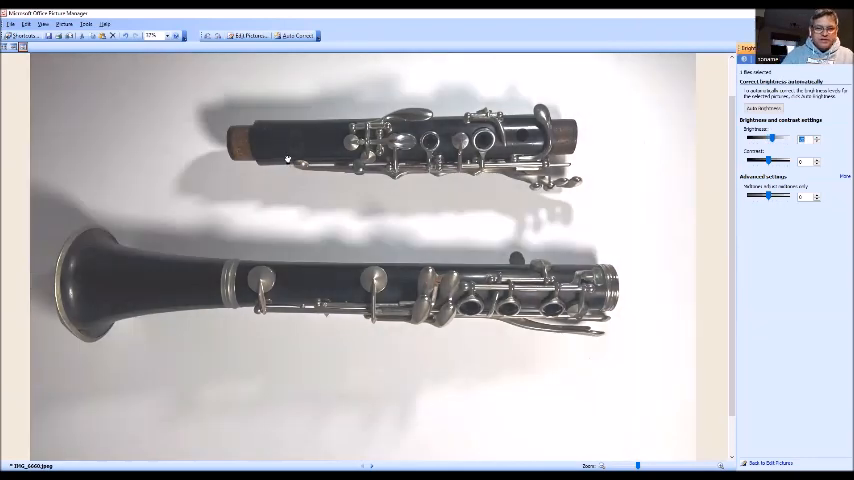
Raise the Brightness slider to lighten the clarinet's dark body and keywork.
{"action": "left_click", "coordinate": [64, 24]}
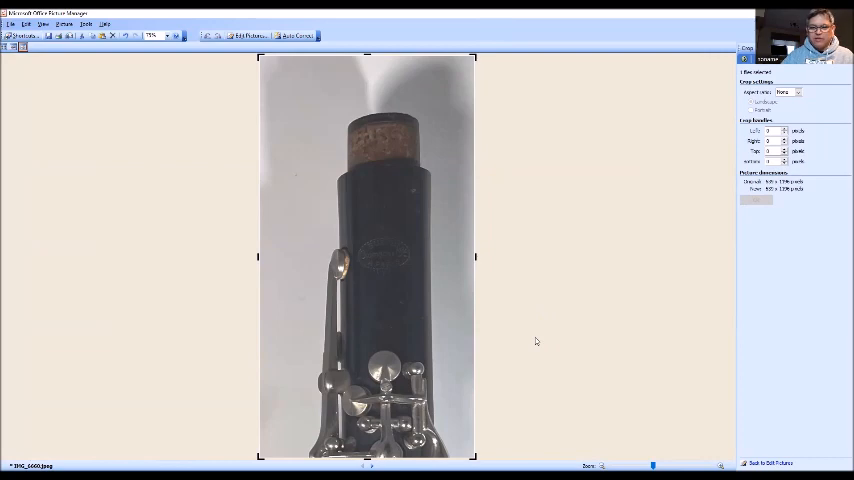
{"action": "mouse_move", "coordinate": [349, 399]}
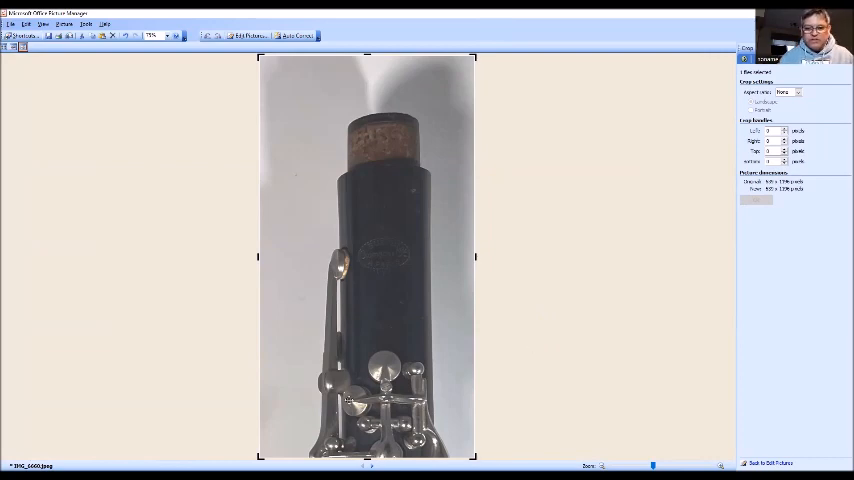
{"action": "mouse_move", "coordinate": [565, 405]}
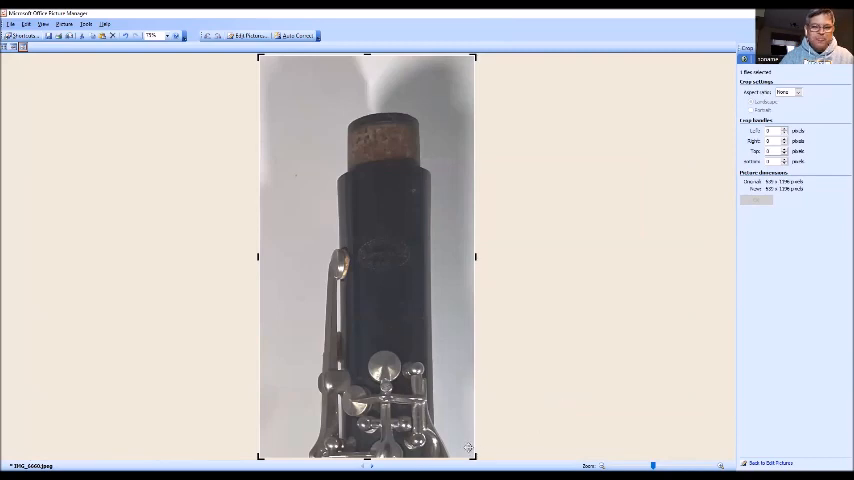
{"action": "mouse_move", "coordinate": [597, 372]}
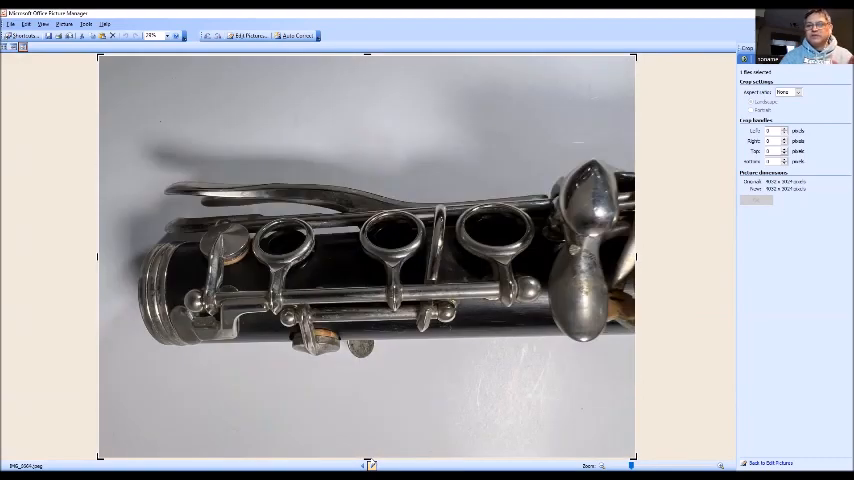
{"action": "mouse_move", "coordinate": [440, 228]}
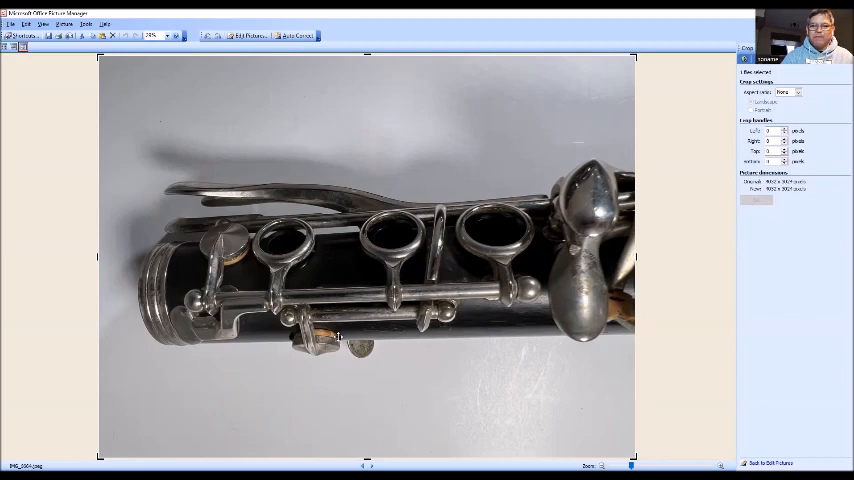
{"action": "mouse_move", "coordinate": [477, 257]}
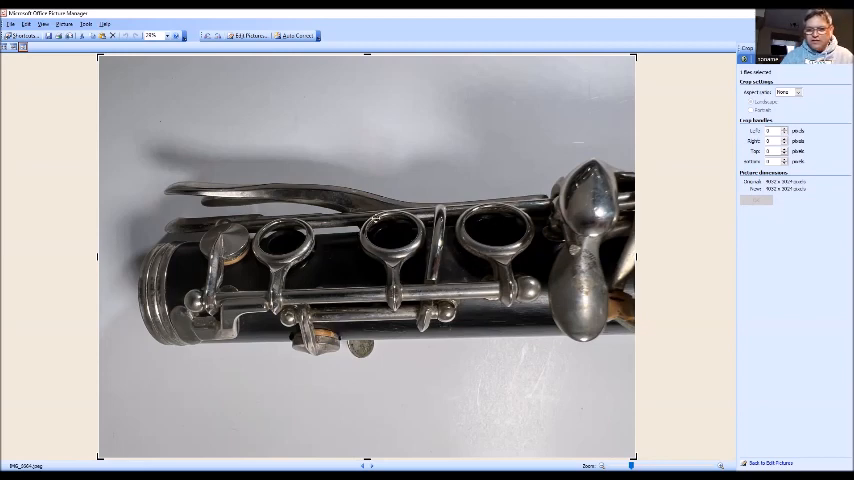
{"action": "mouse_move", "coordinate": [382, 240]}
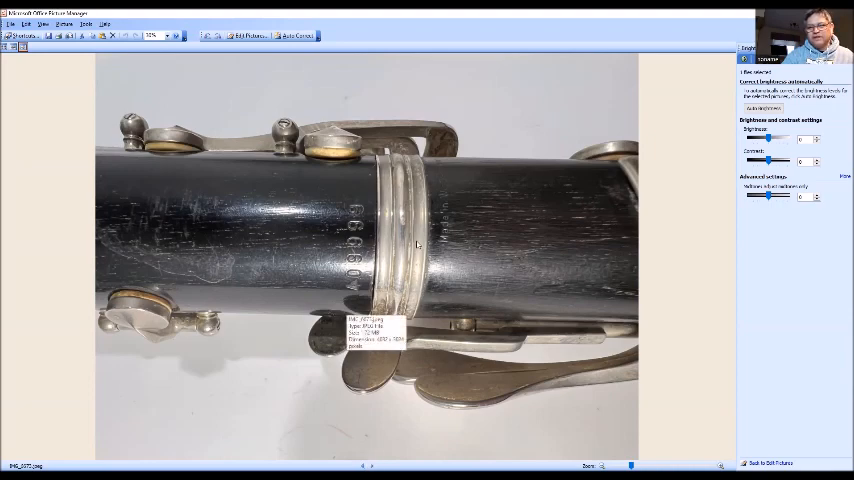
{"action": "mouse_move", "coordinate": [440, 272]}
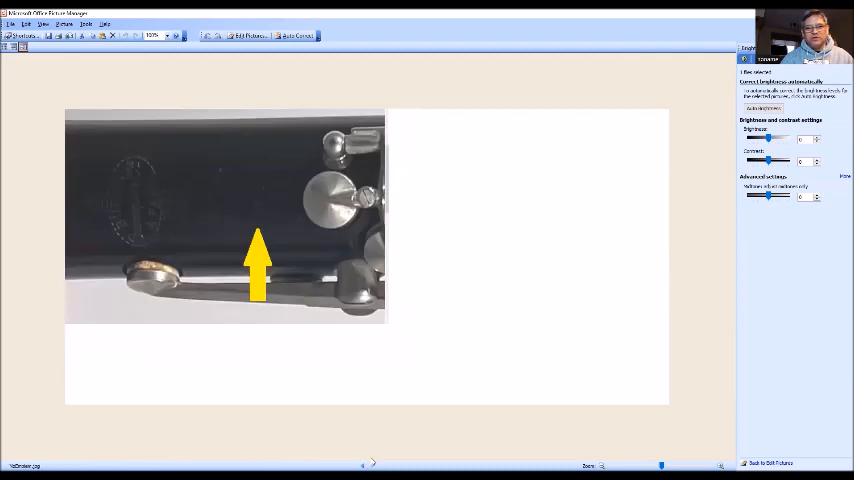
{"action": "mouse_move", "coordinate": [276, 236]}
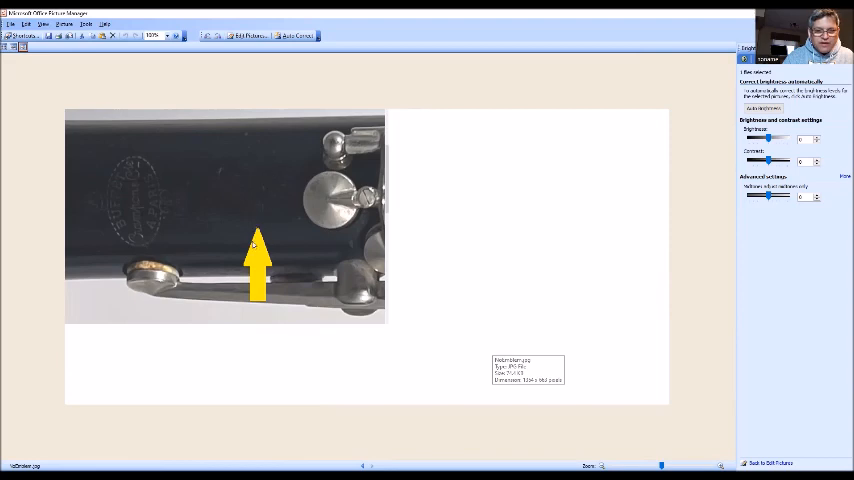
{"action": "mouse_move", "coordinate": [518, 271]}
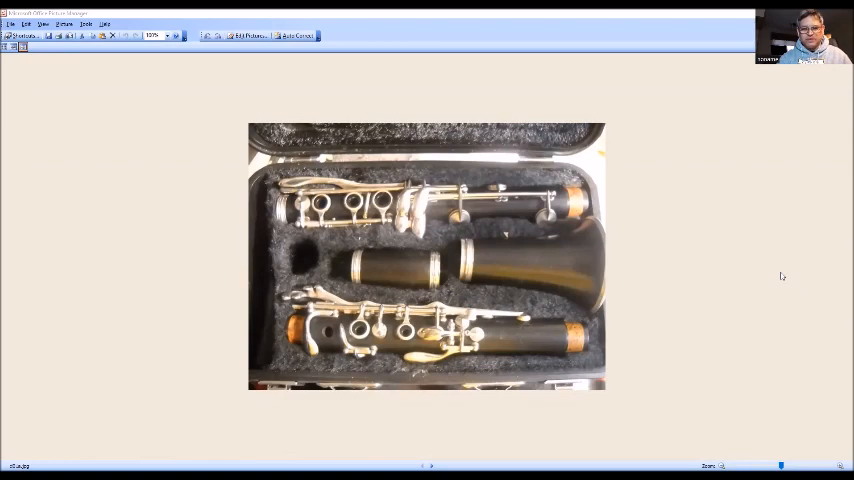
{"action": "mouse_move", "coordinate": [781, 462]}
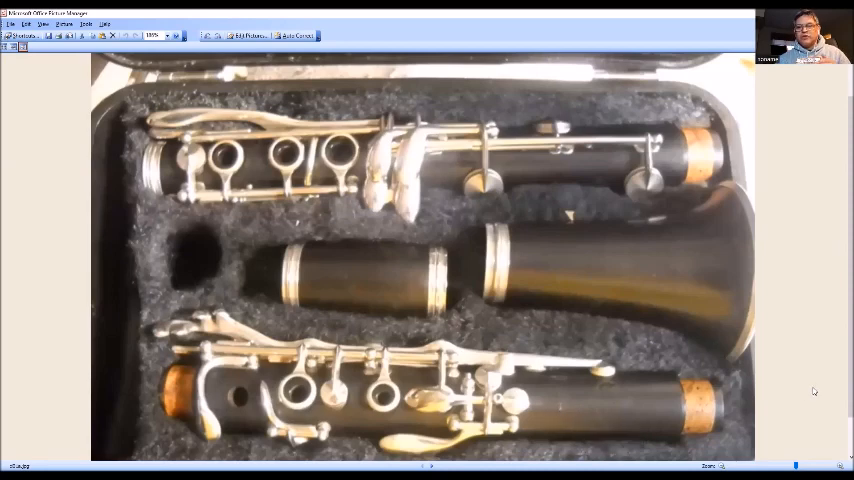
{"action": "mouse_move", "coordinate": [809, 410]}
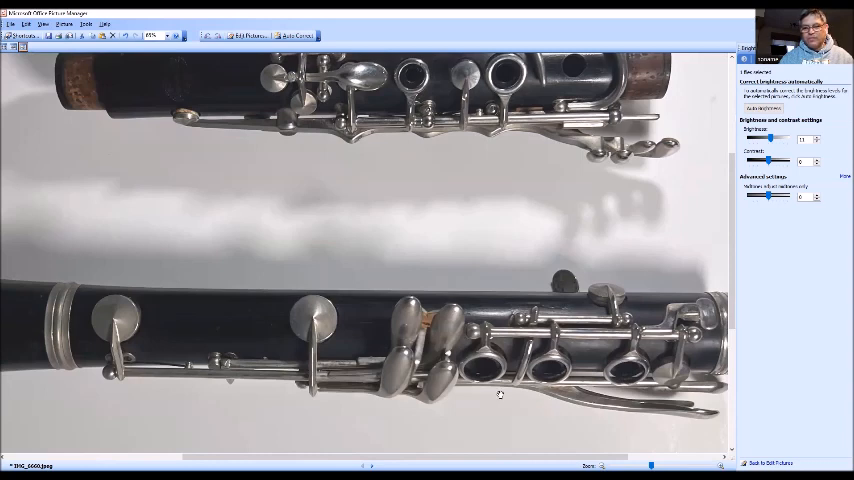
{"action": "mouse_move", "coordinate": [496, 370]}
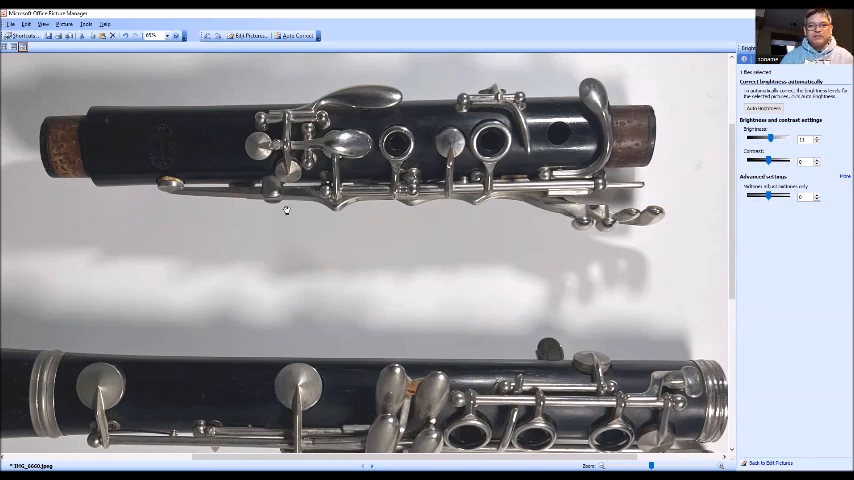
{"action": "mouse_move", "coordinate": [349, 247]}
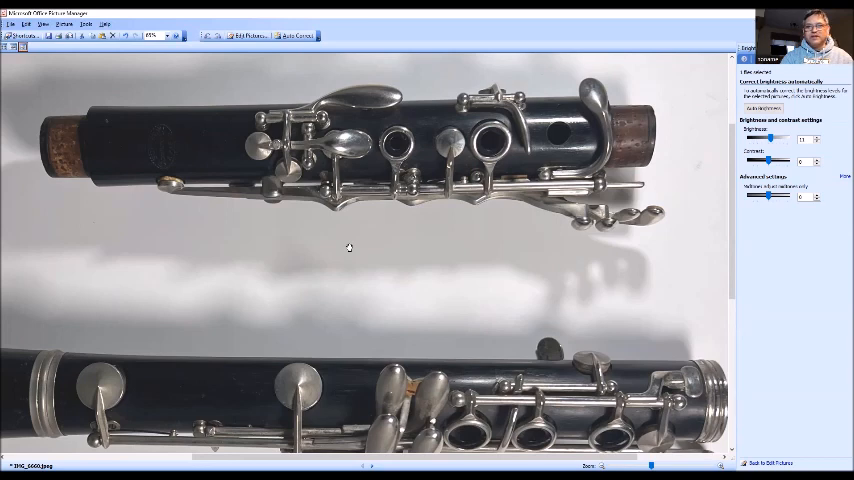